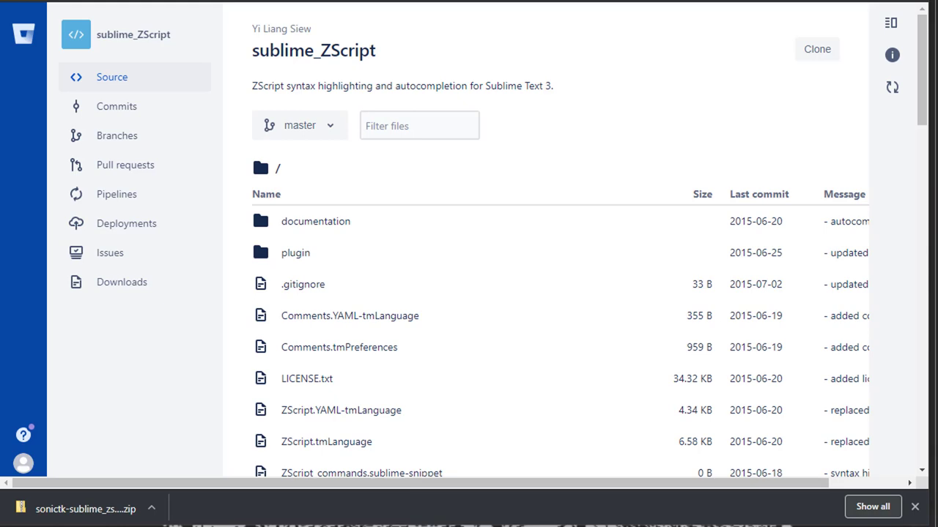
Scroll the README to Manual installation and select the "ignore_vcs_packages": true line
scroll("down", 3)
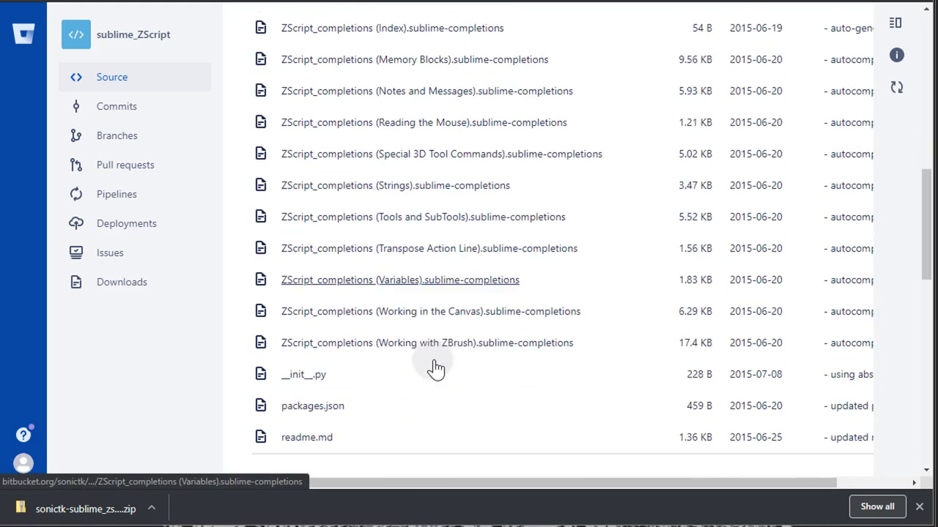
left_click(305, 438)
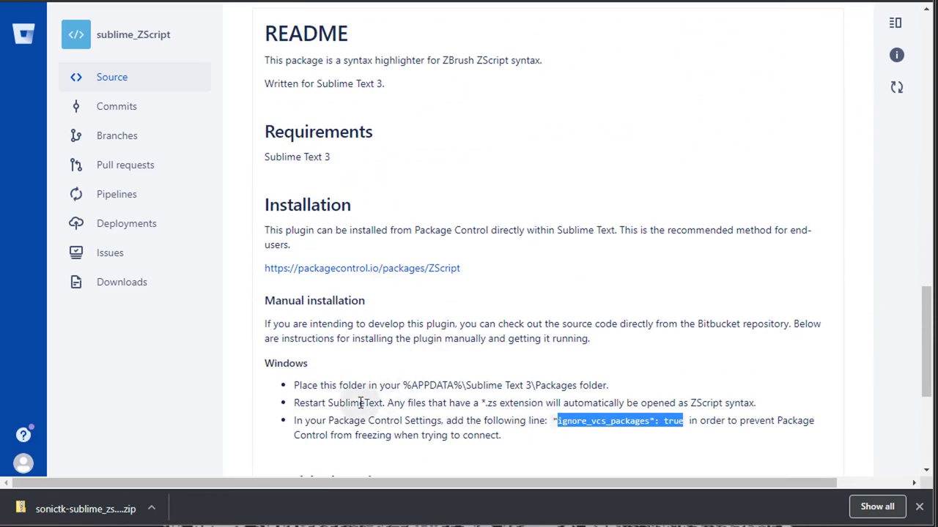
scroll("down", 3)
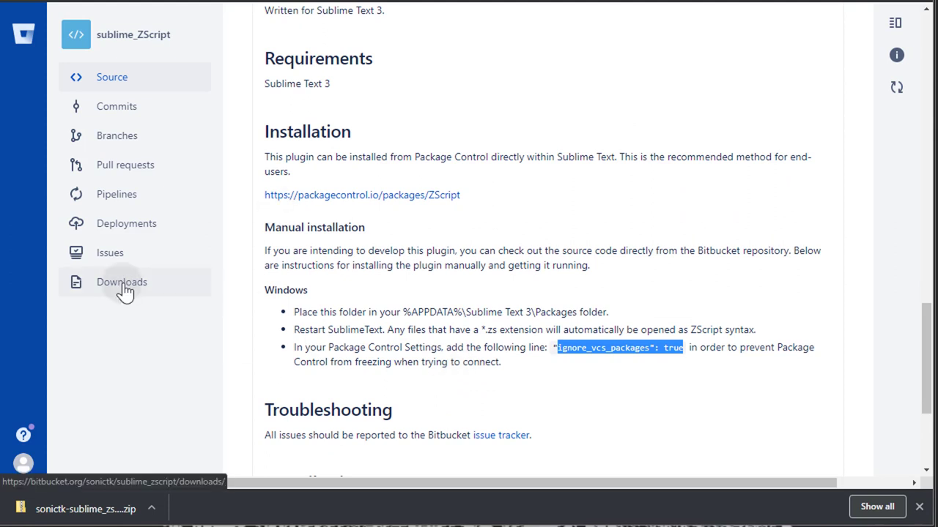
Show the repository's Downloads page and open the downloaded sublime_ZScript zip
left_click(122, 282)
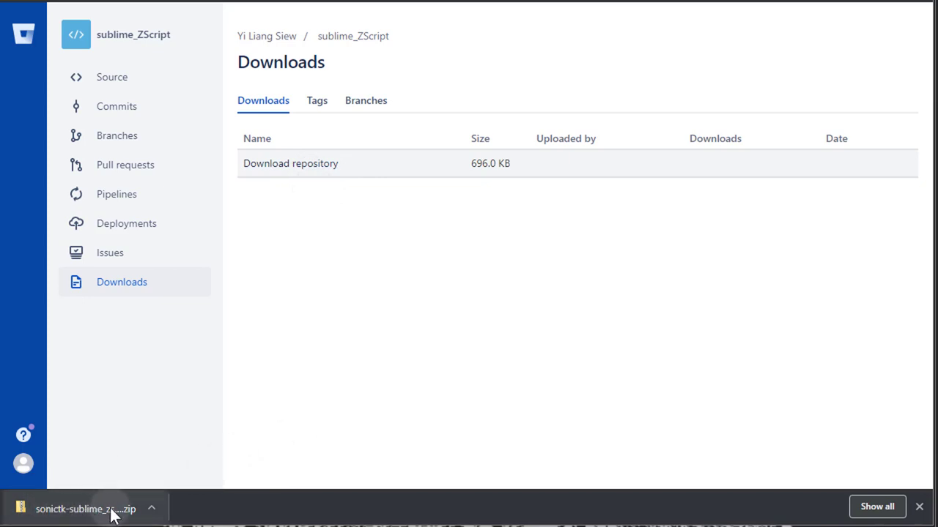
left_click(88, 507)
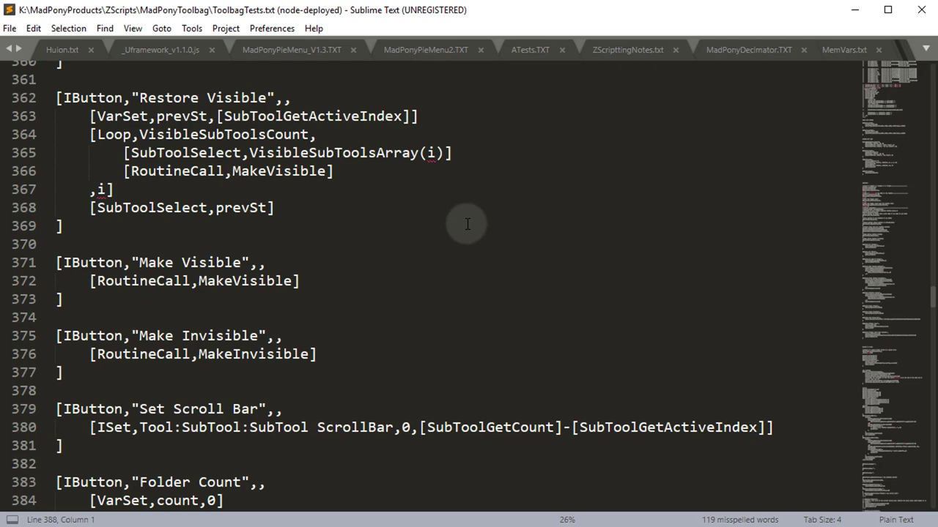
mouse_move(443, 275)
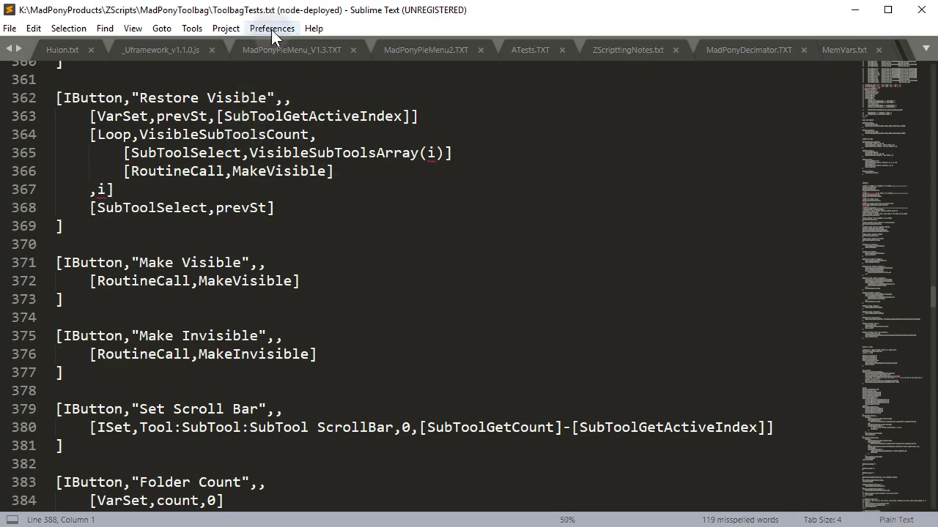
Open Sublime Text's Preferences menu over ToolbagTests.txt
left_click(273, 28)
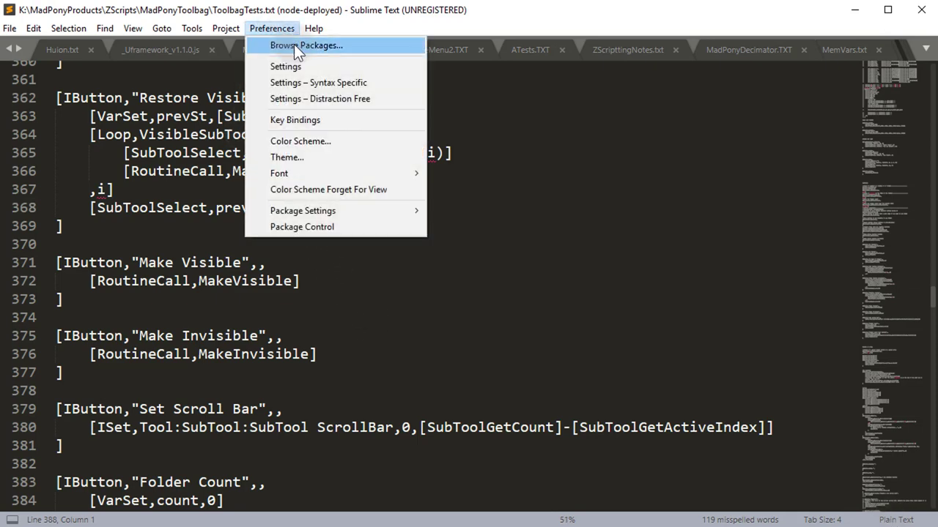
Choose Browse Packages to show the Sublime Text 3 Packages folder in File Explorer
left_click(308, 45)
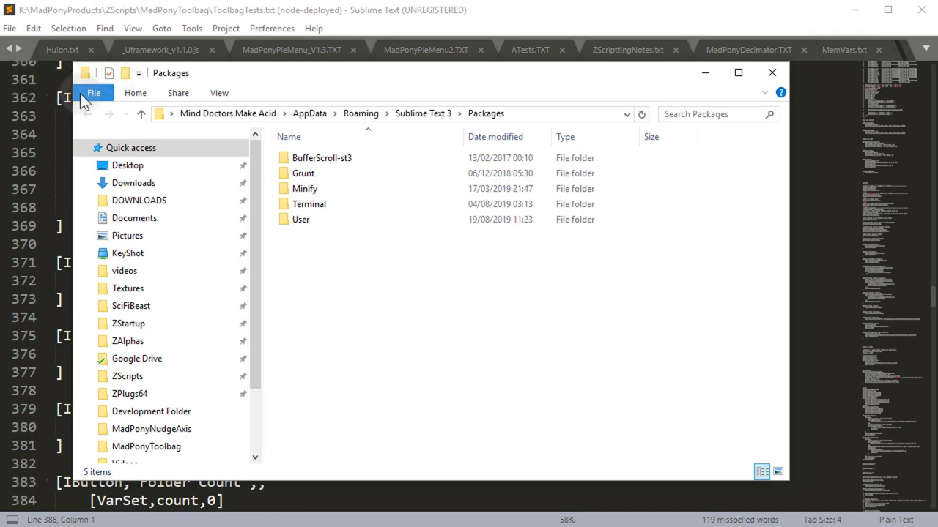
mouse_move(315, 207)
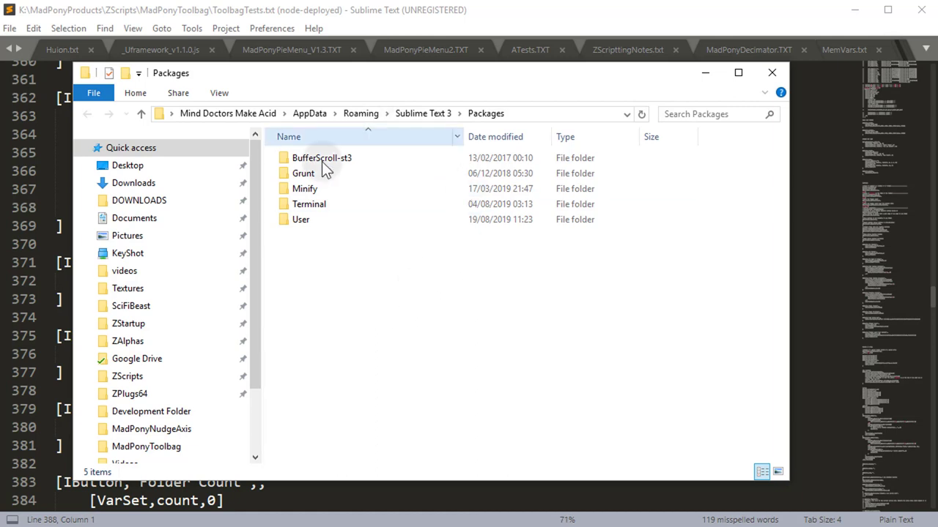
mouse_move(406, 83)
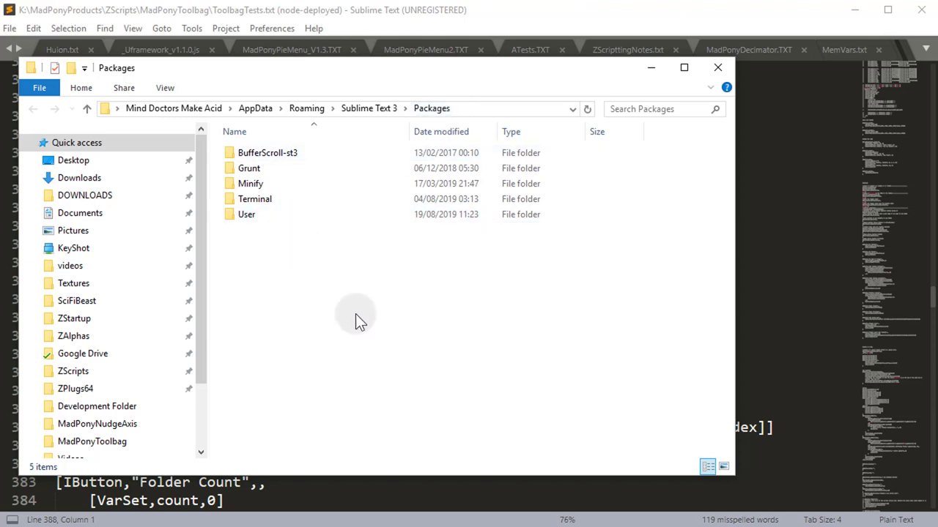
mouse_move(366, 476)
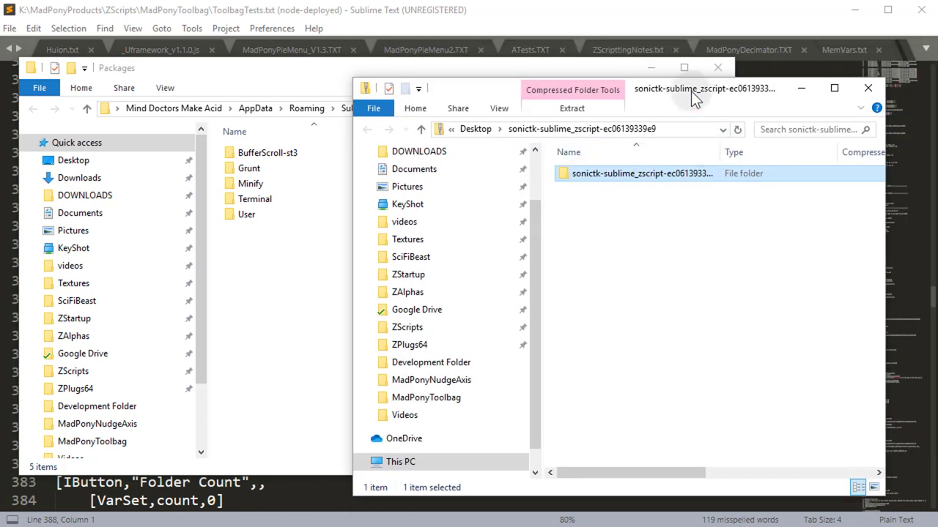
Copy the sonictk-sublime_zscript-ec06139339e9 folder from the zip's Explorer window
right_click(637, 174)
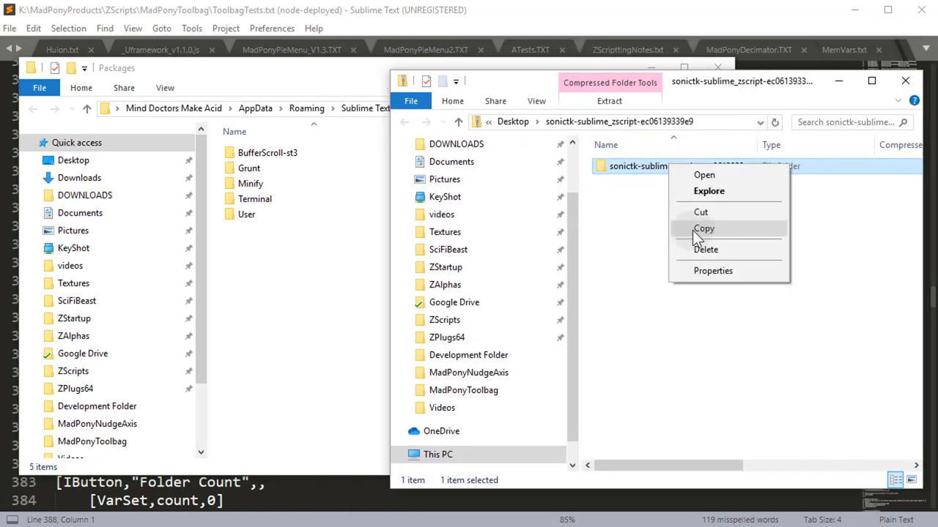
left_click(704, 228)
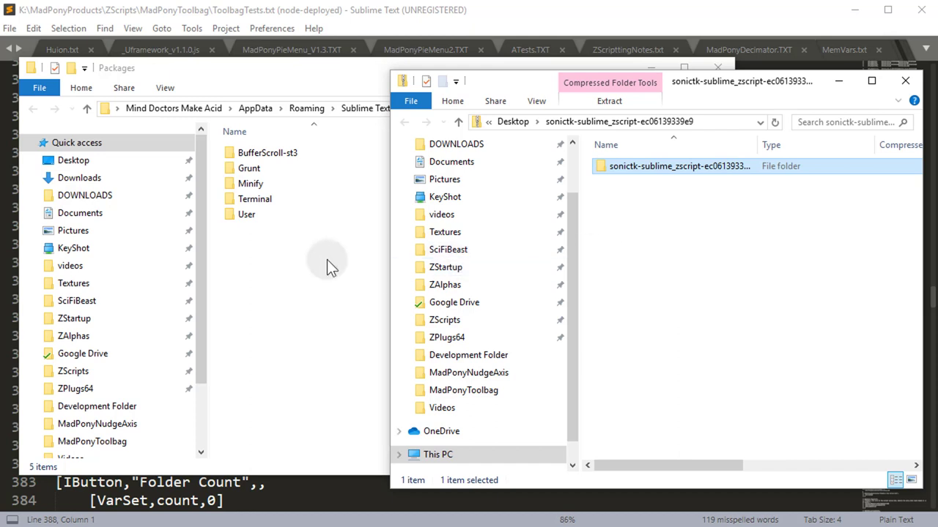
mouse_move(369, 271)
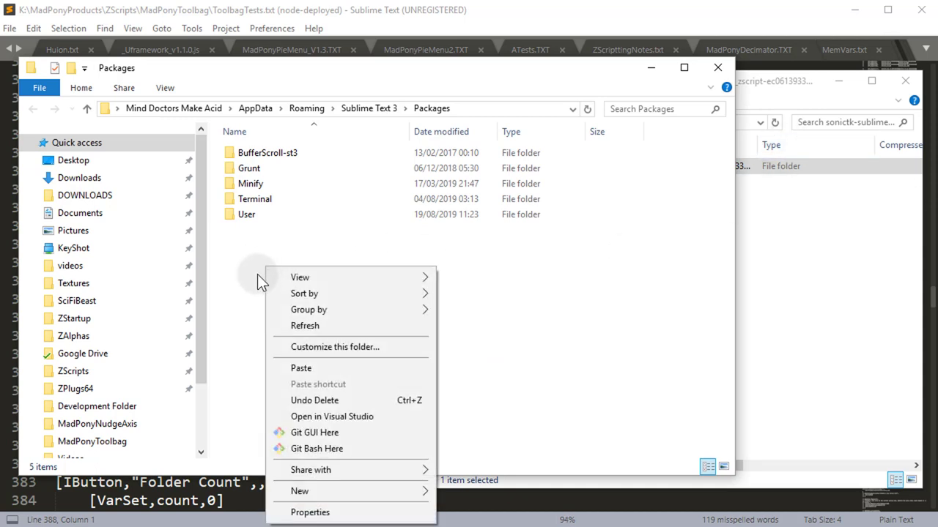
Paste the sonictk-sublime_zscript-ec06139339e9 folder into Packages, giving six folders
left_click(301, 367)
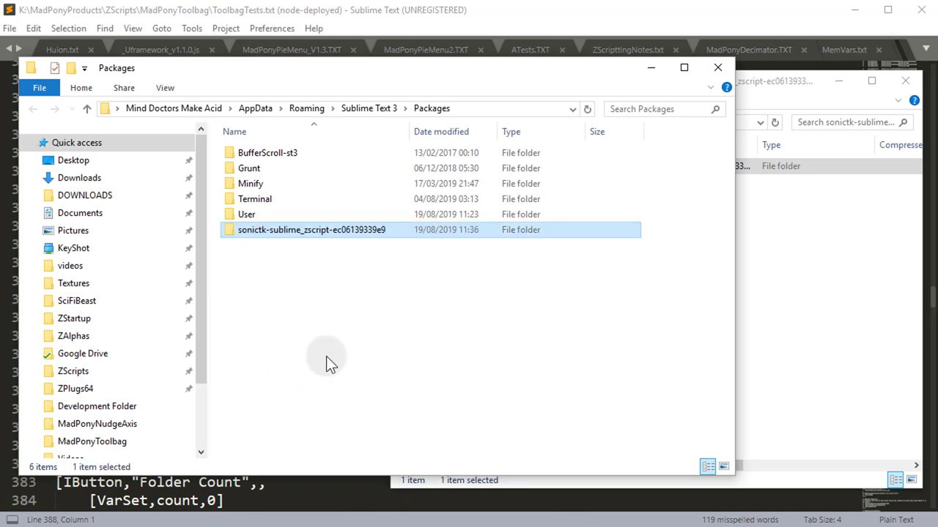
mouse_move(349, 312)
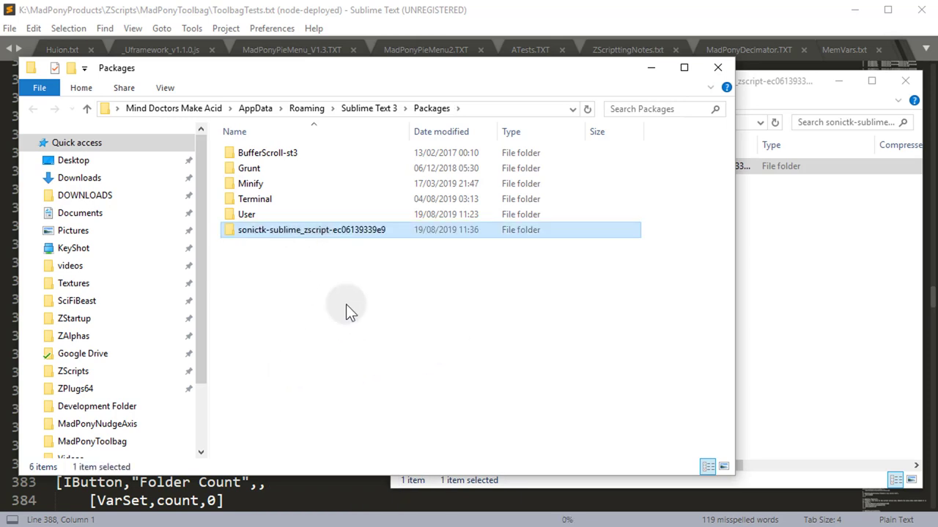
mouse_move(254, 243)
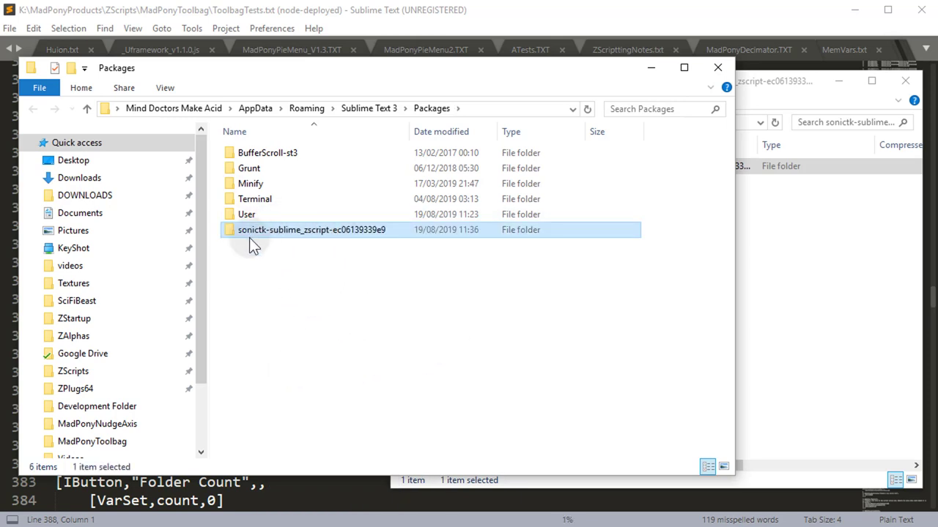
mouse_move(337, 235)
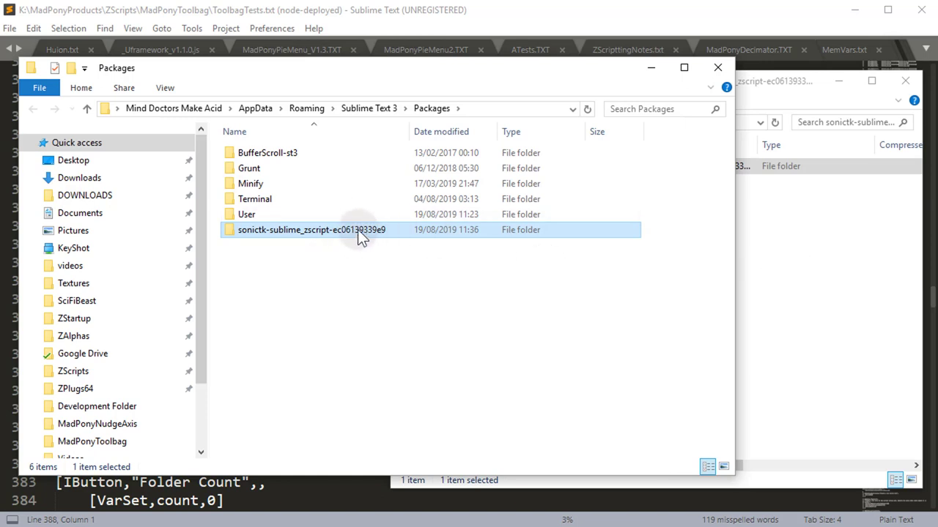
mouse_move(327, 253)
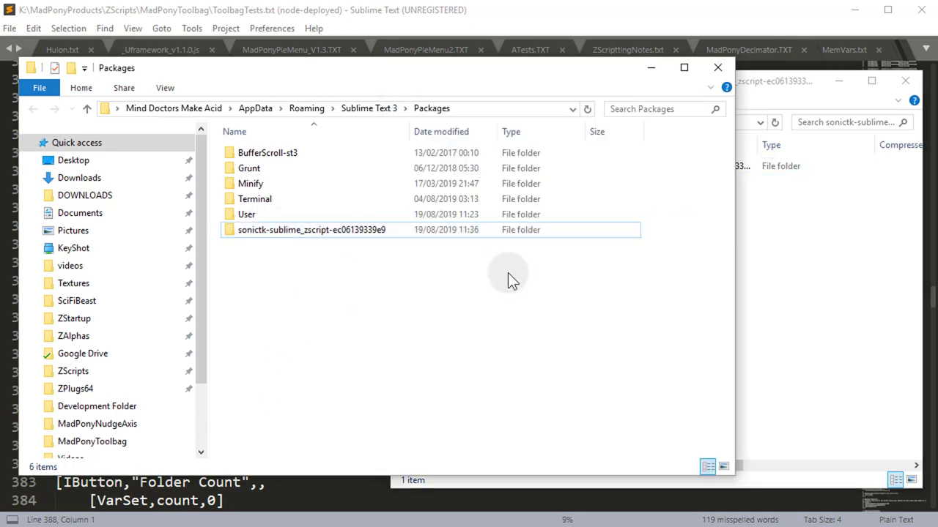
double_click(308, 230)
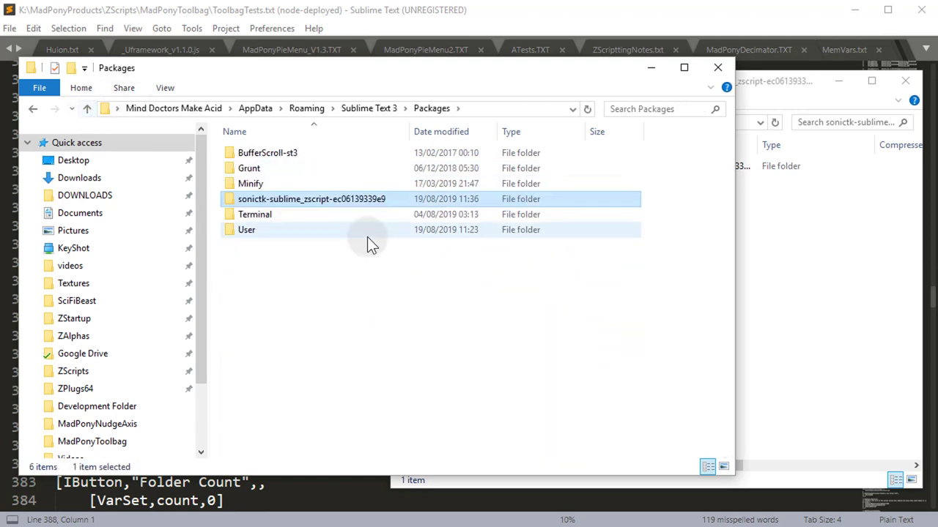
mouse_move(509, 16)
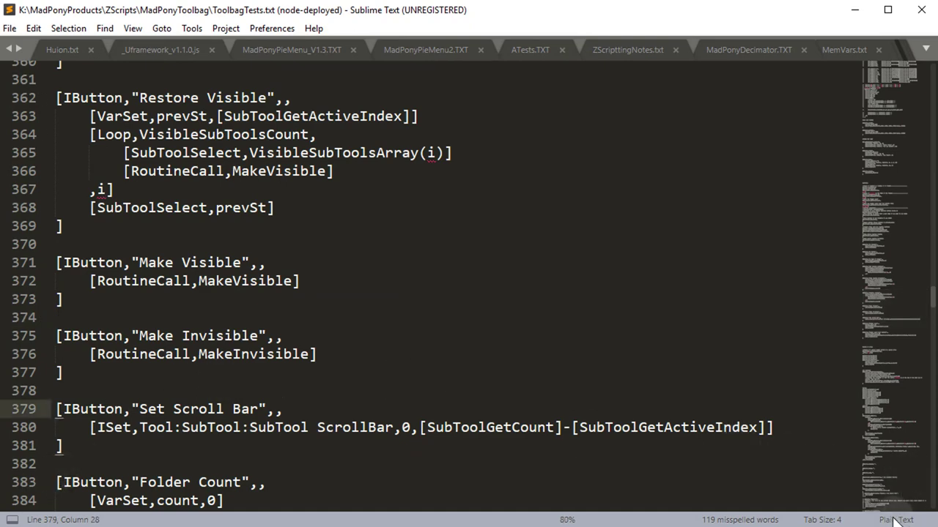
left_click(897, 521)
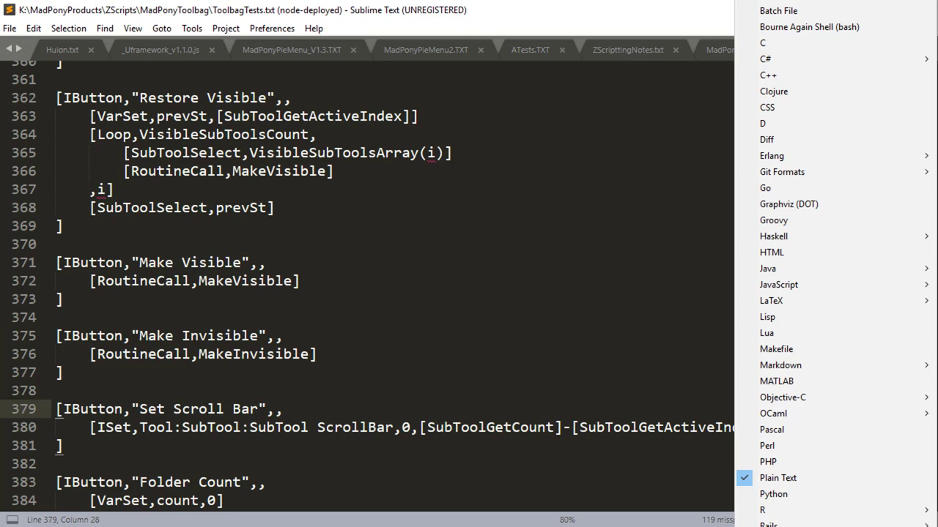
scroll("down", 3)
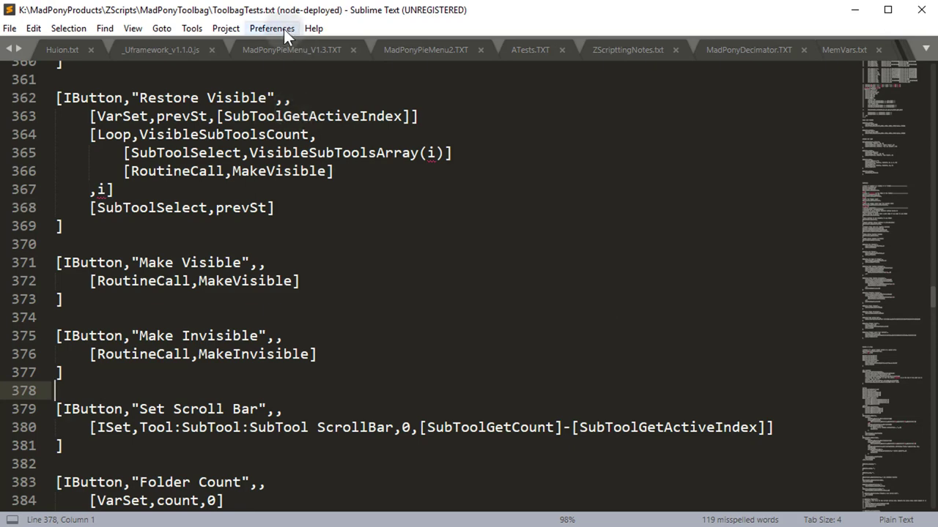
Open Preferences > Package Settings > Package Control > Settings – User
left_click(281, 27)
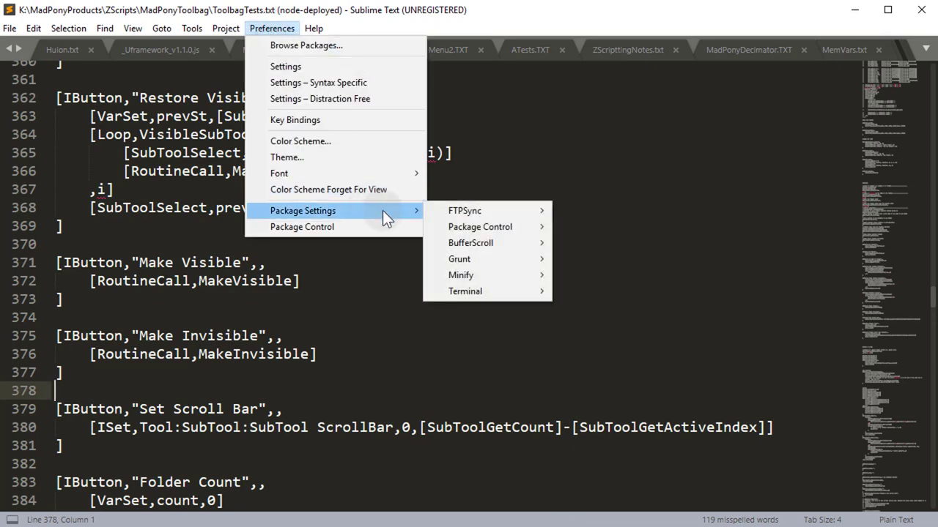
mouse_move(481, 276)
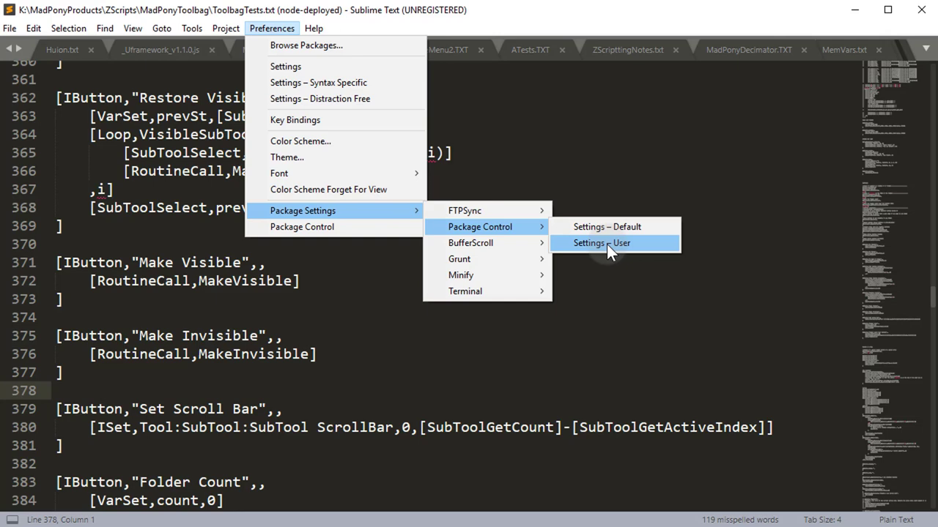
left_click(601, 242)
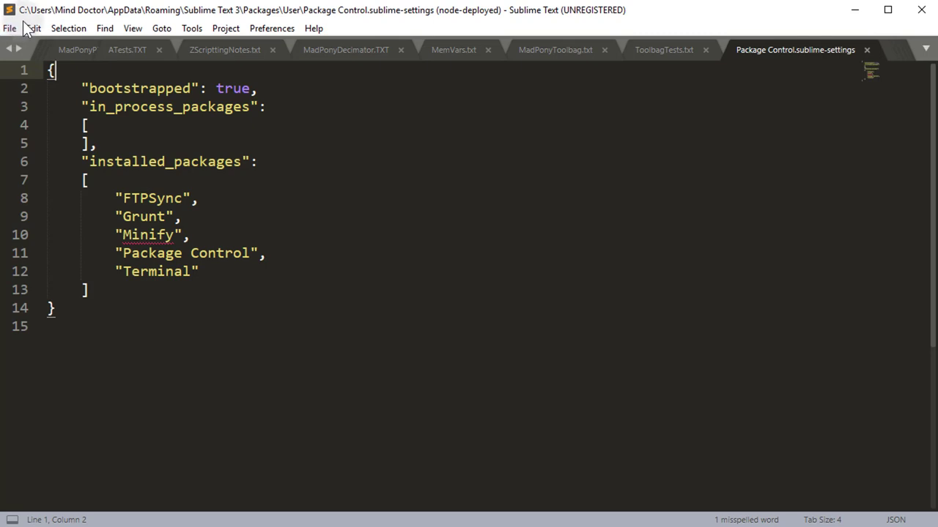
mouse_move(62, 100)
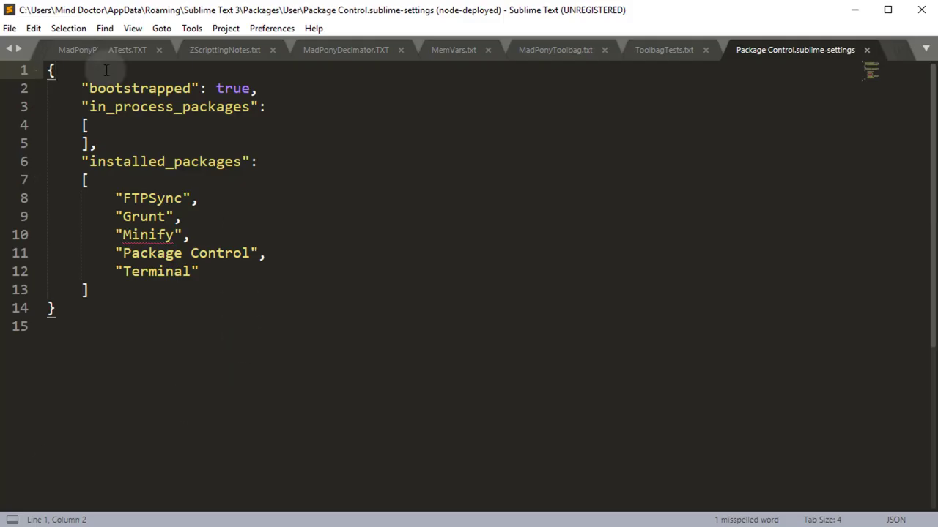
Add "ignore_vcs_packages": true, on line 2, save, and close the settings tab
key("Enter")
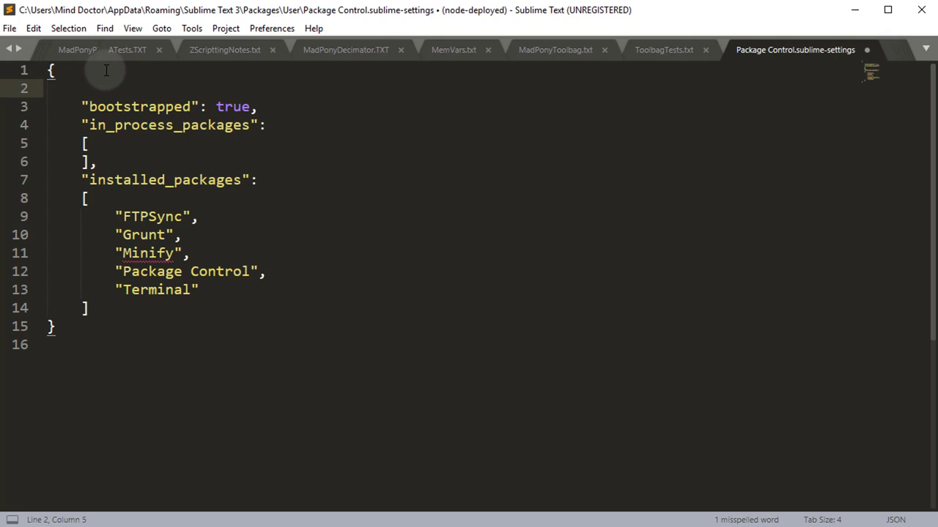
type("\"ignore_vcs_packages\": true")
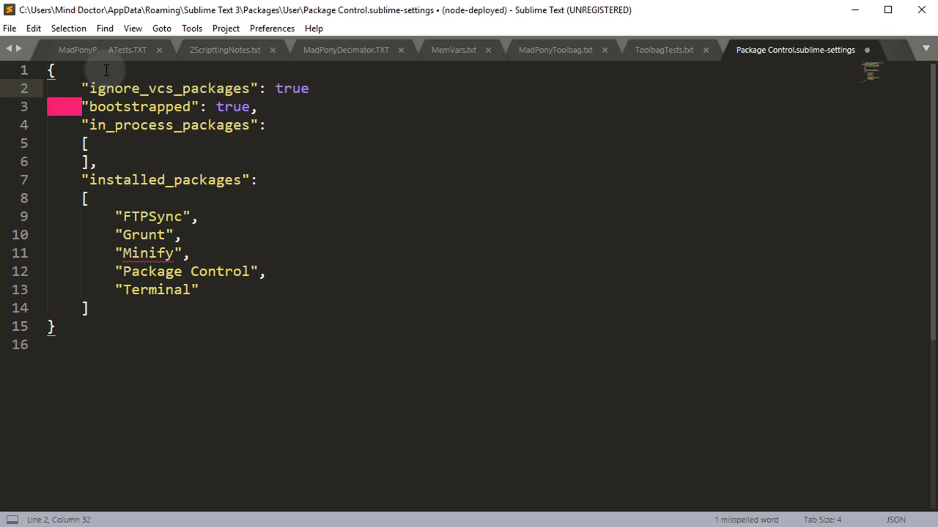
type(",")
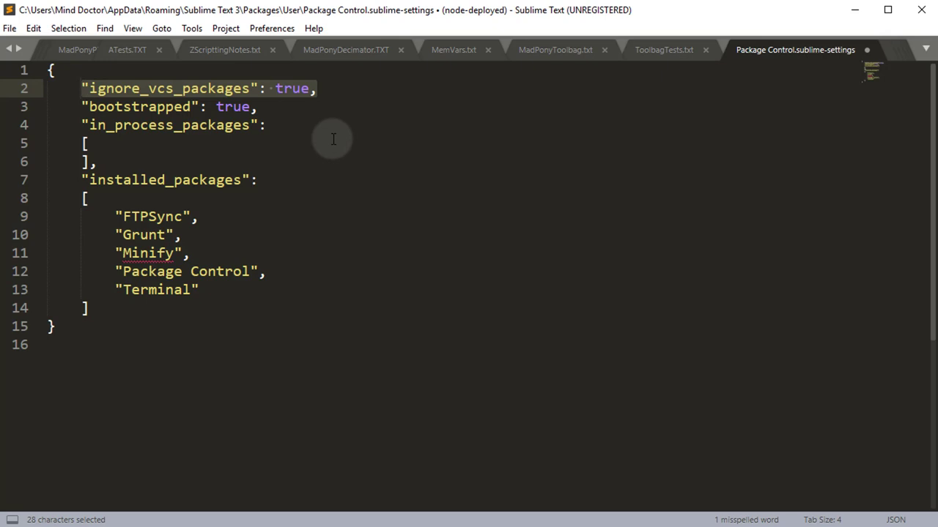
key("ctrl+s")
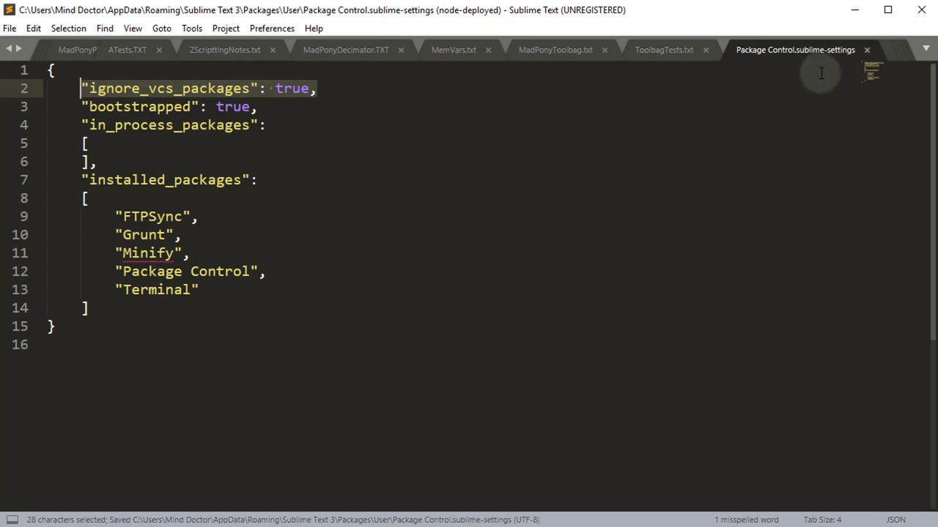
left_click(665, 50)
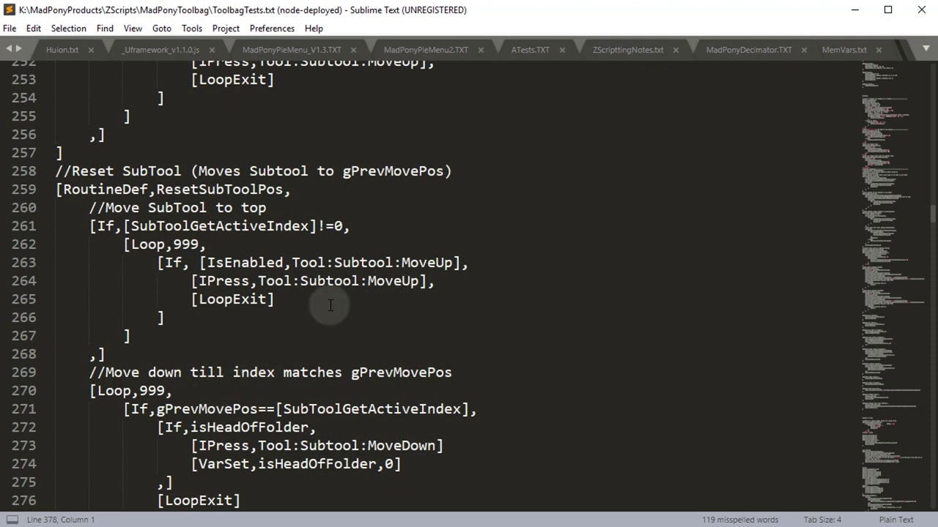
scroll("down", 3)
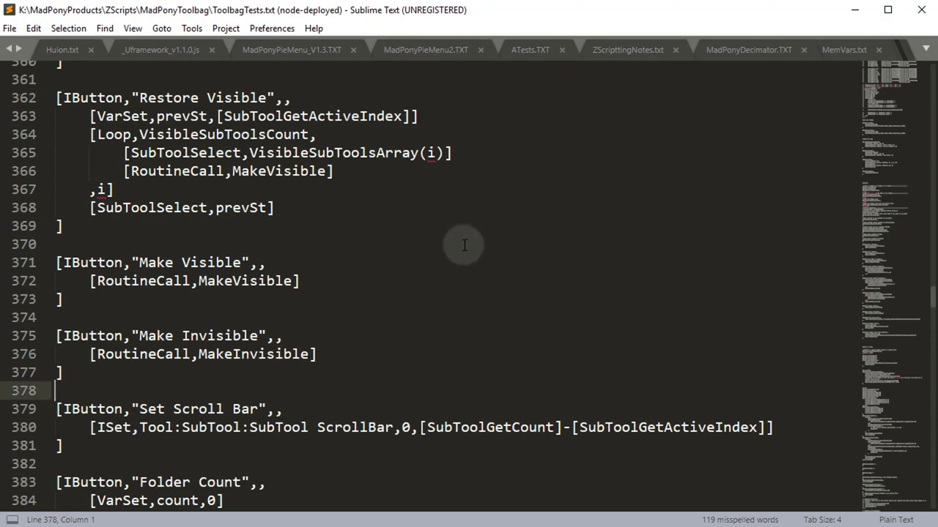
mouse_move(318, 255)
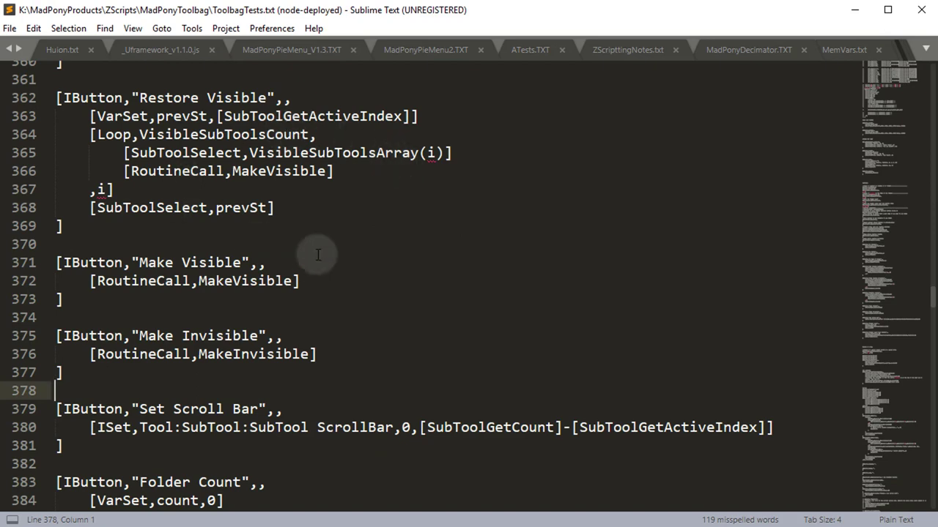
mouse_move(326, 152)
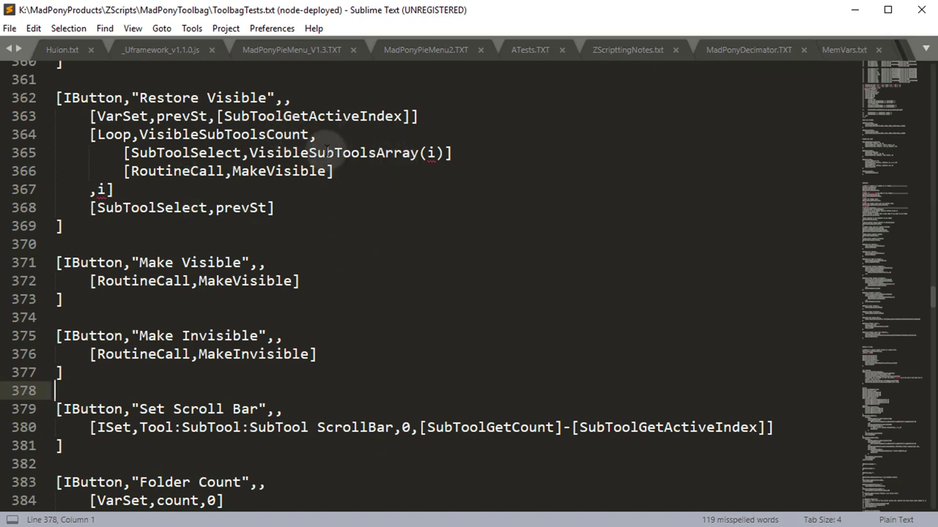
Set ToolbagTests.txt's syntax to ZScript via View > Syntax
left_click(134, 28)
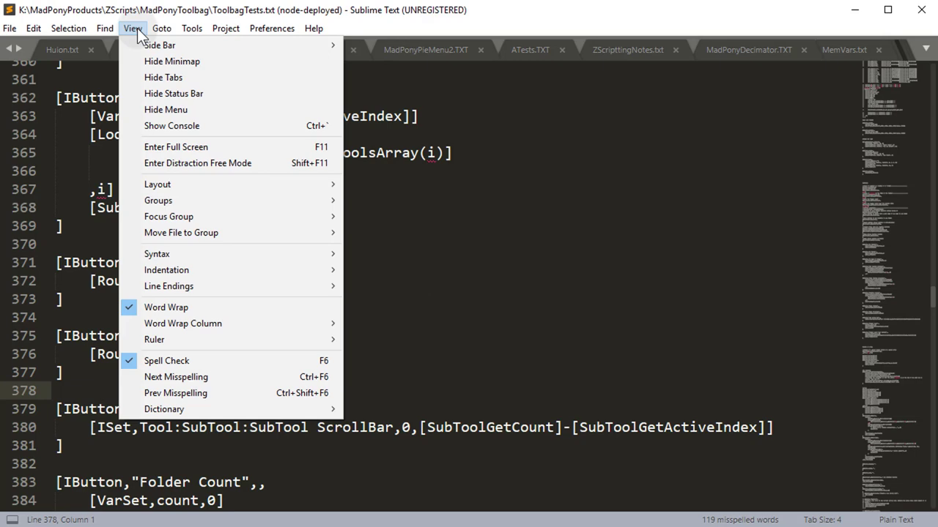
mouse_move(167, 184)
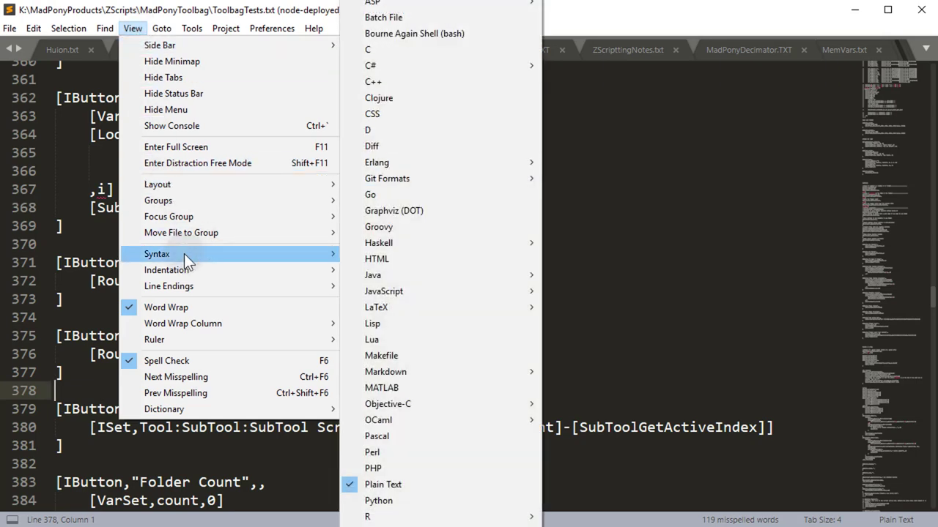
mouse_move(441, 151)
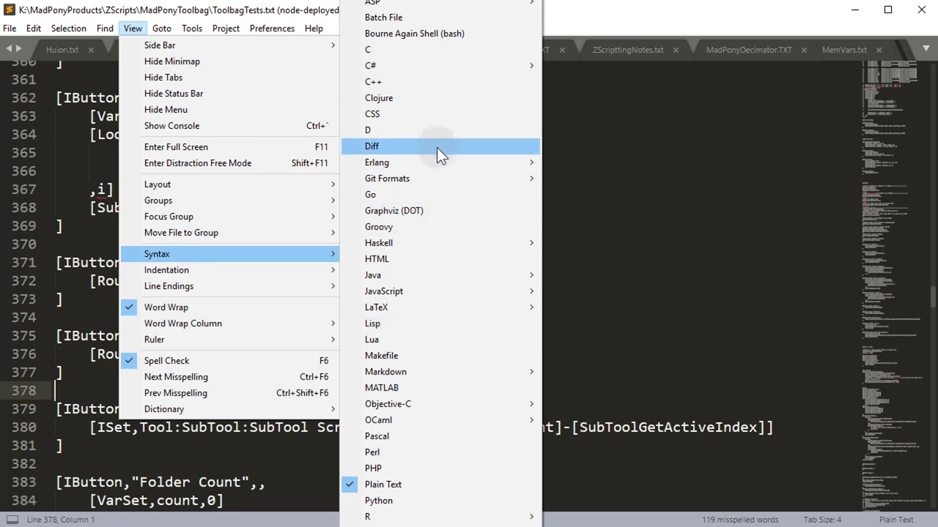
mouse_move(441, 61)
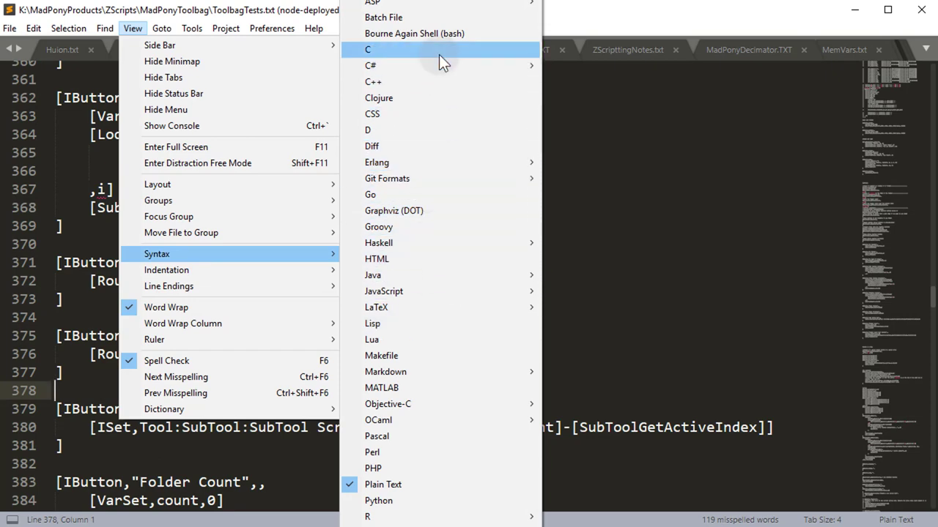
mouse_move(450, 3)
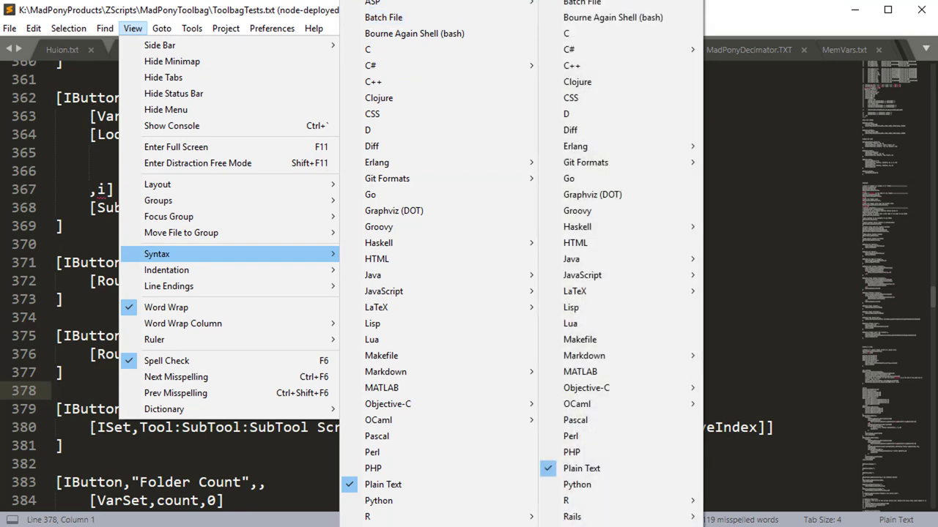
mouse_move(609, 134)
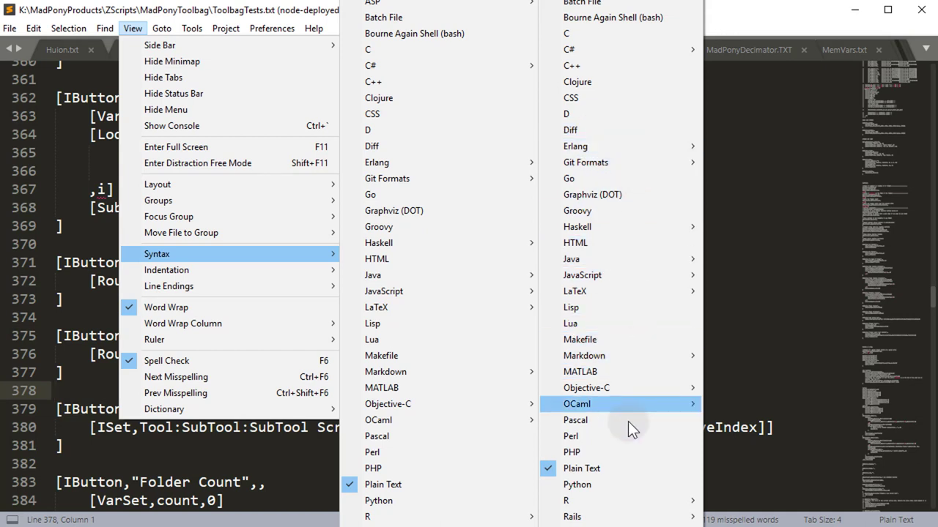
mouse_move(632, 428)
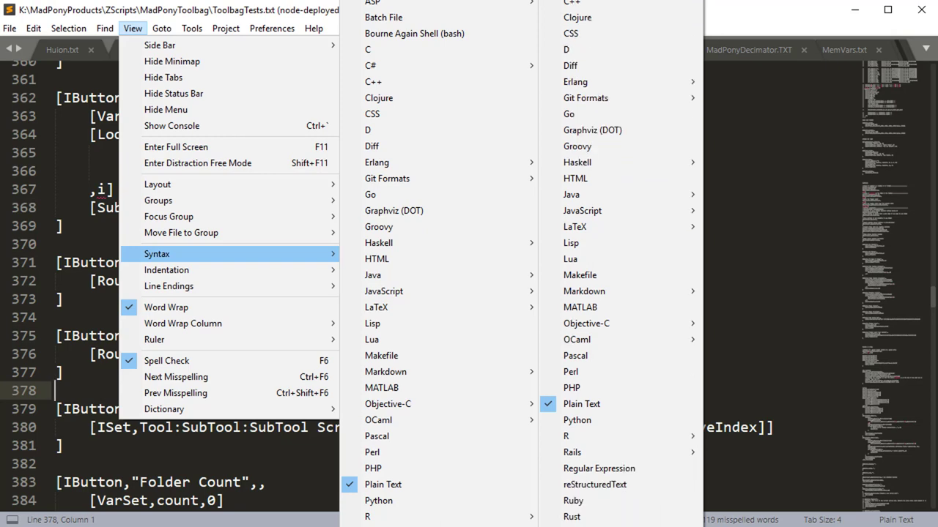
left_click(478, 342)
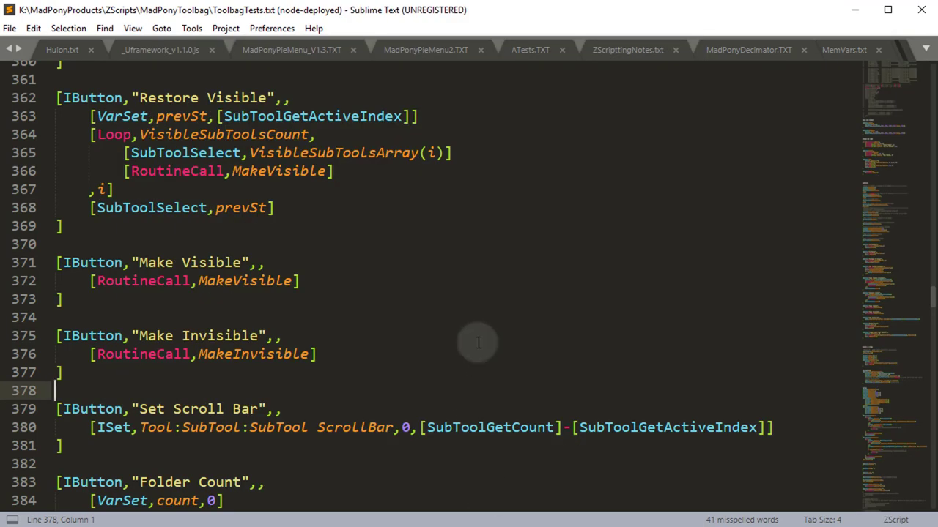
Type "ibutton" on empty line 374 to test ZScript autocomplete
left_click(266, 262)
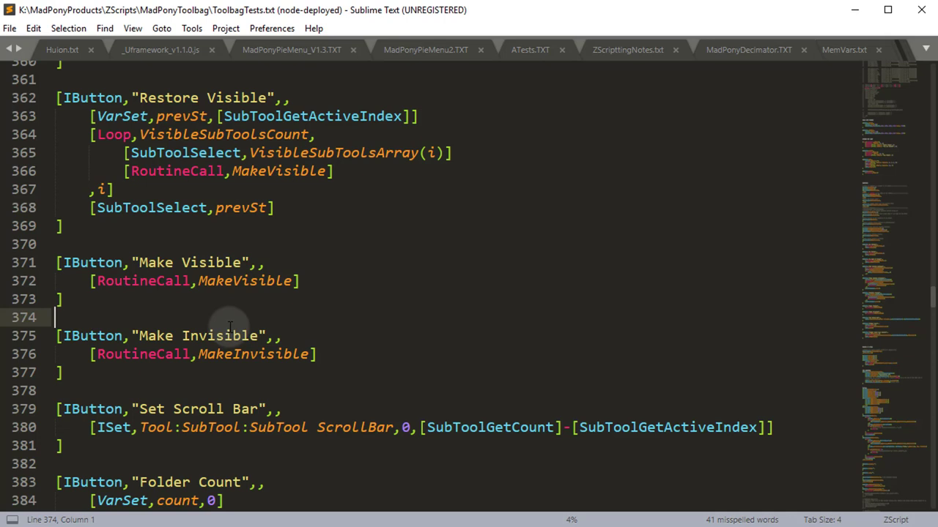
mouse_move(276, 319)
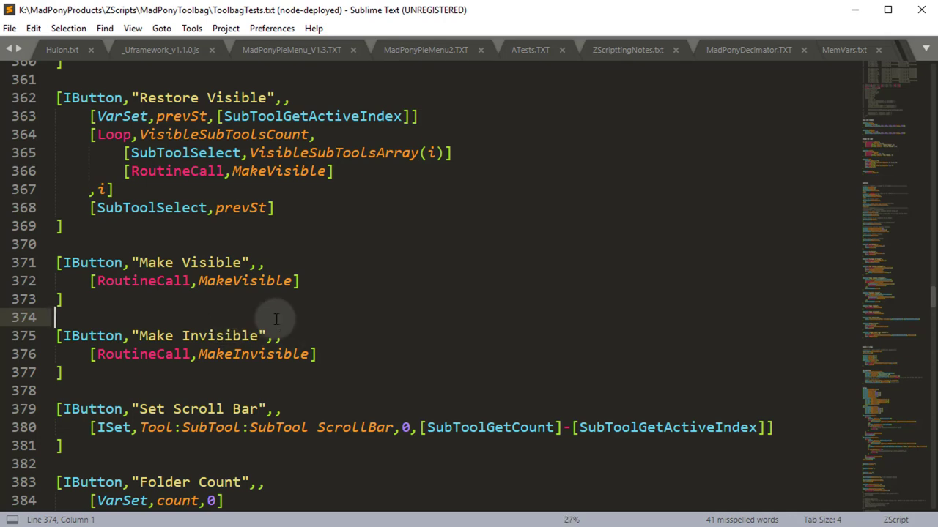
type("i")
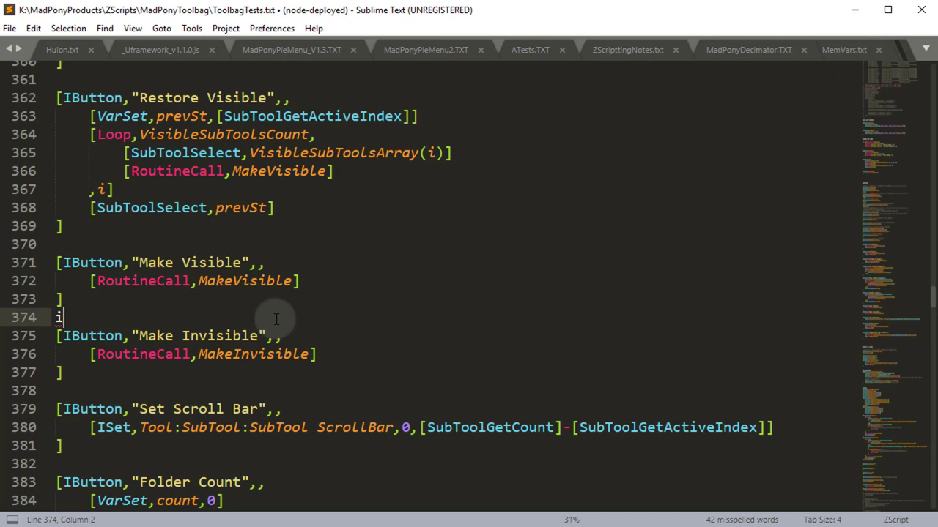
type("butt")
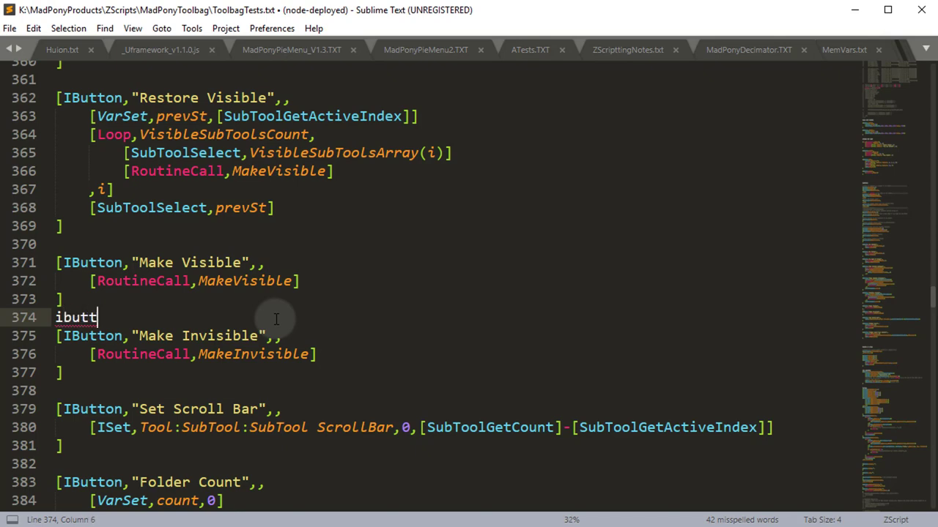
type("on")
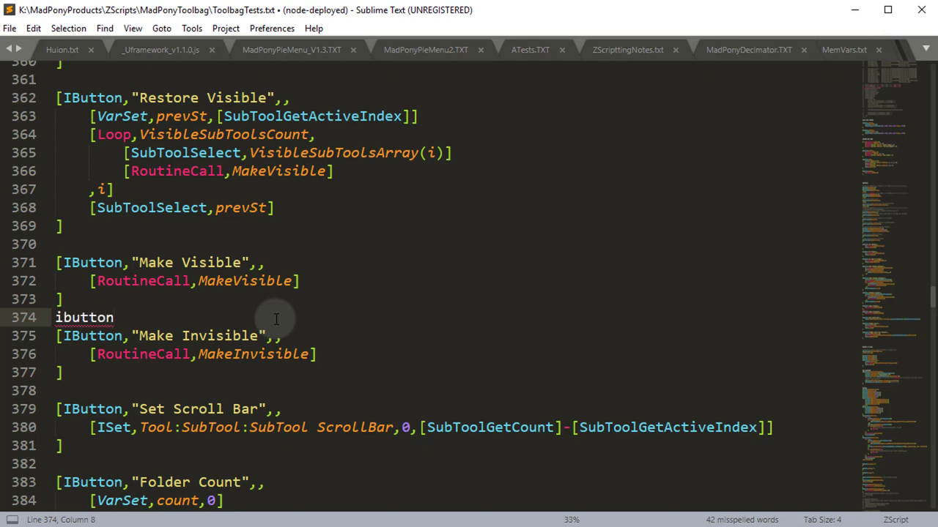